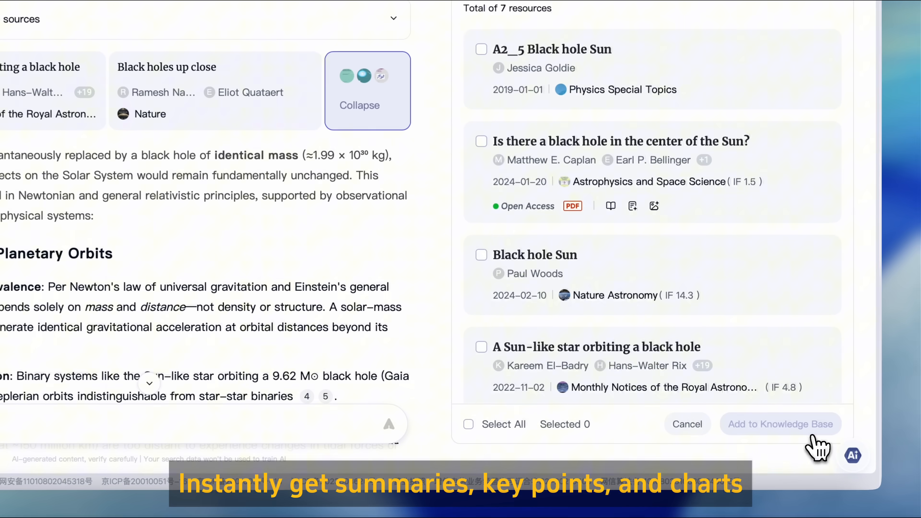
- Select all seven black hole resources and add them to the knowledge base
{"action": "left_click", "coordinate": [468, 424]}
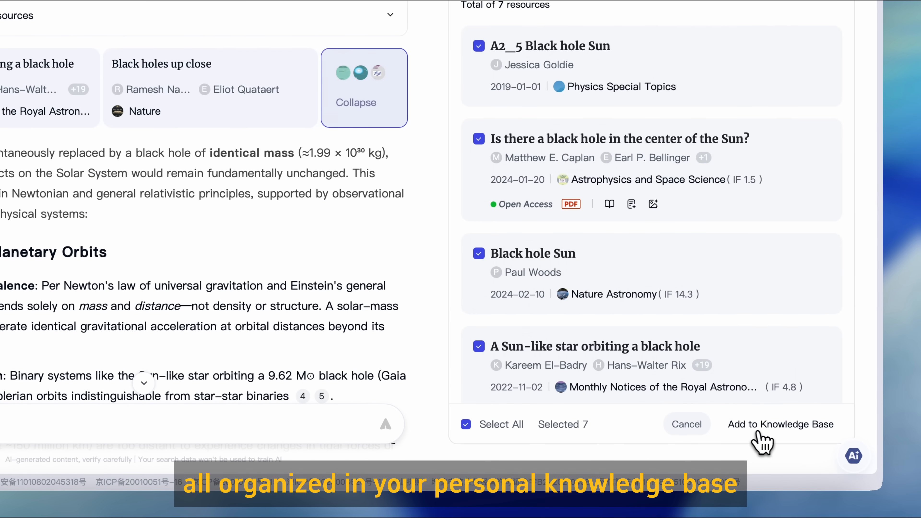
{"action": "left_click", "coordinate": [781, 424]}
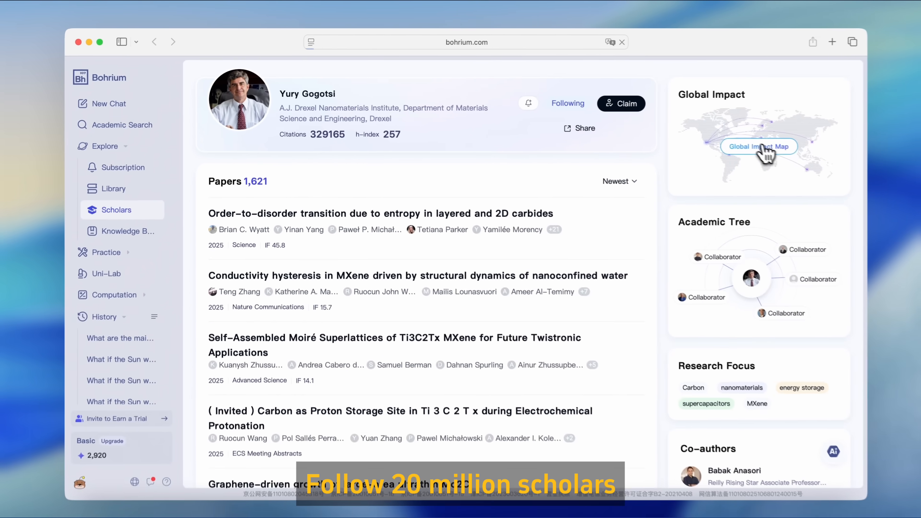
- View the followed Drexel Nanomaterials Institute scholar's global impact map
{"action": "left_click", "coordinate": [758, 147]}
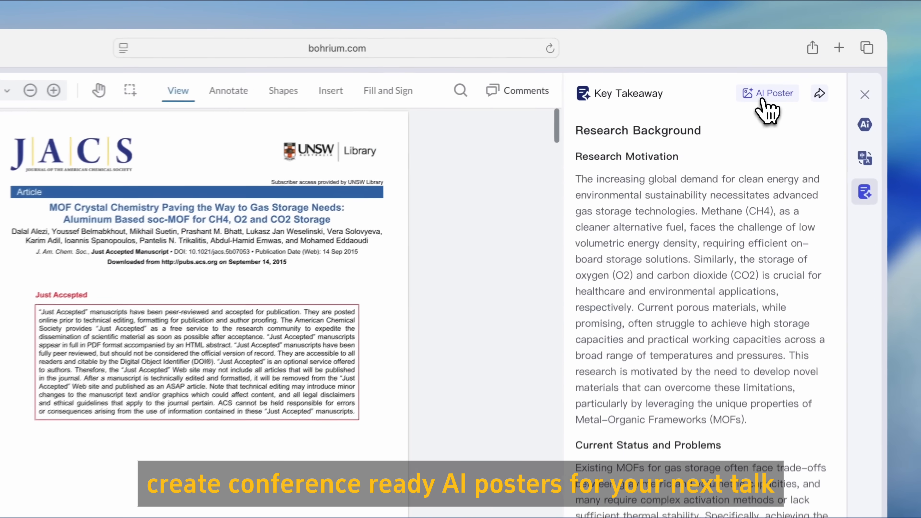
- Generate an AI poster from the aluminum soc-MOF gas storage paper's key takeaways
{"action": "left_click", "coordinate": [767, 93]}
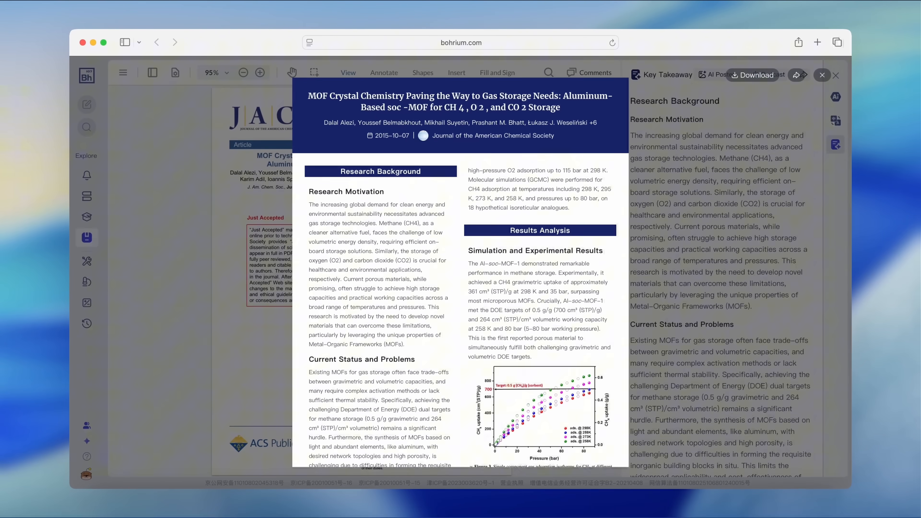